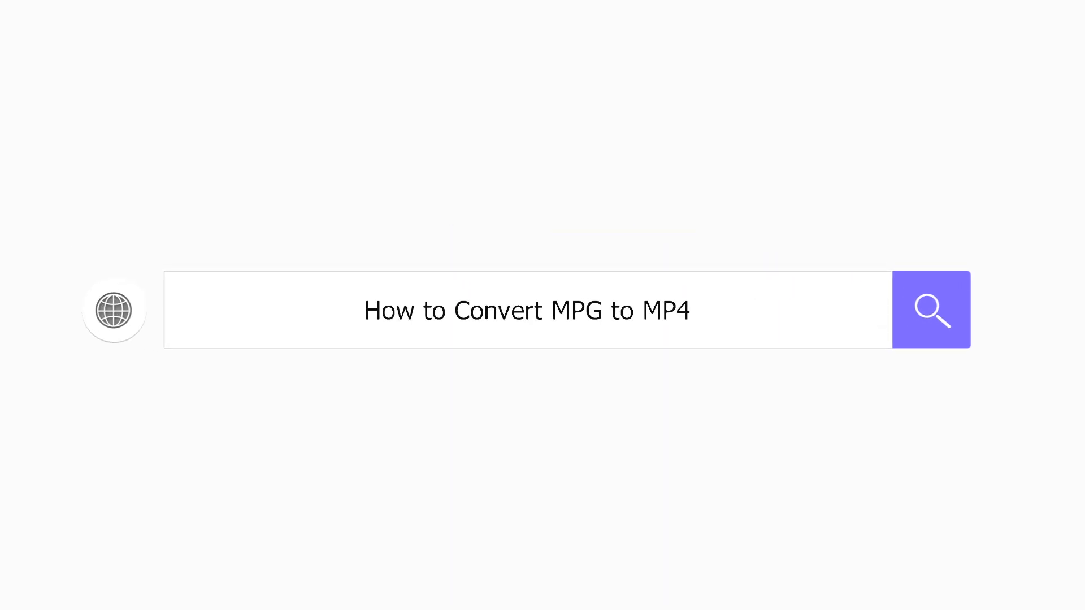
Step: Scroll through the VideoProc product page's feature sections, then open the Video Converter workspace
{"action": "left_click", "coordinate": [930, 309]}
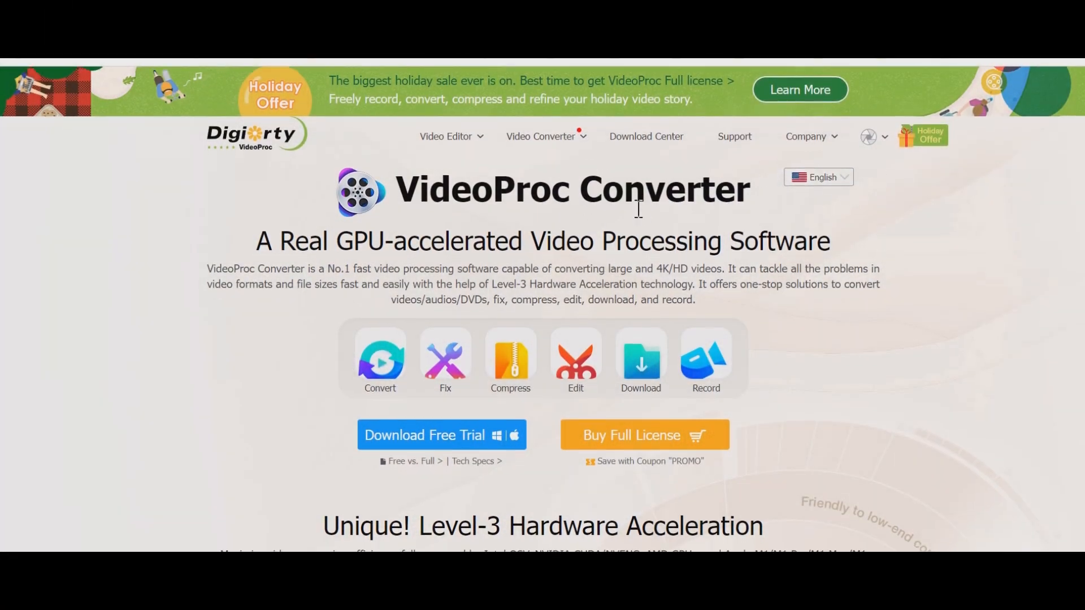
{"action": "scroll", "scroll_direction": "down", "scroll_amount": 3}
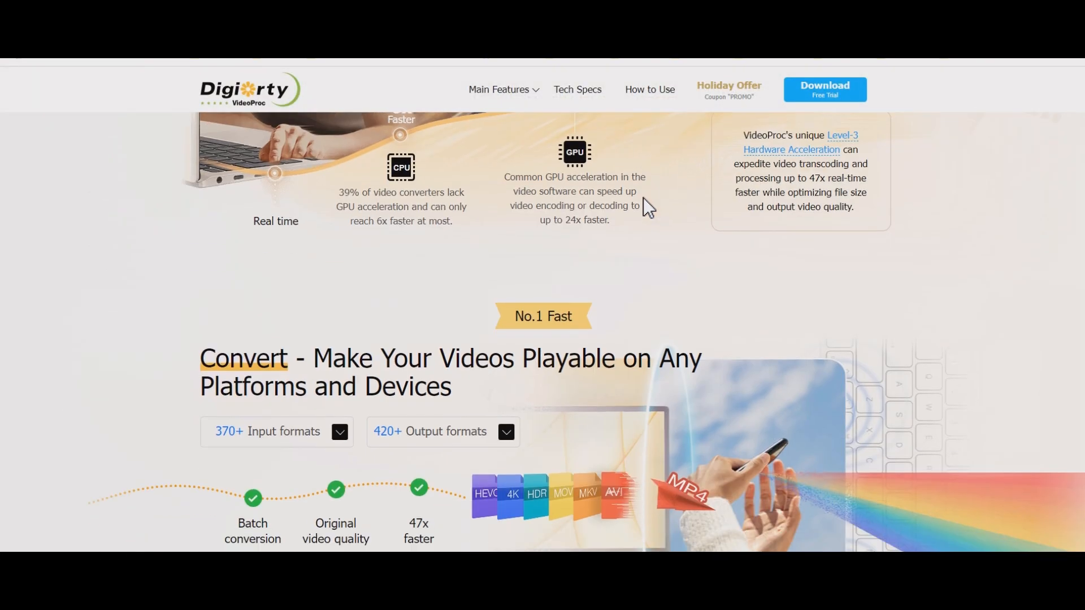
{"action": "scroll", "scroll_direction": "down", "scroll_amount": 3}
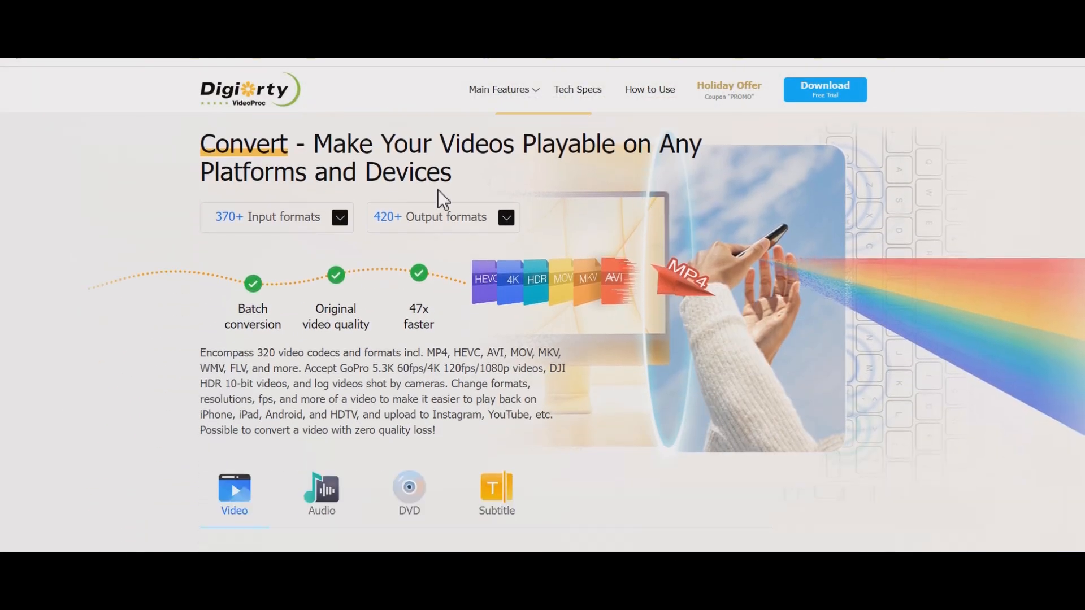
{"action": "scroll", "scroll_direction": "down", "scroll_amount": 3}
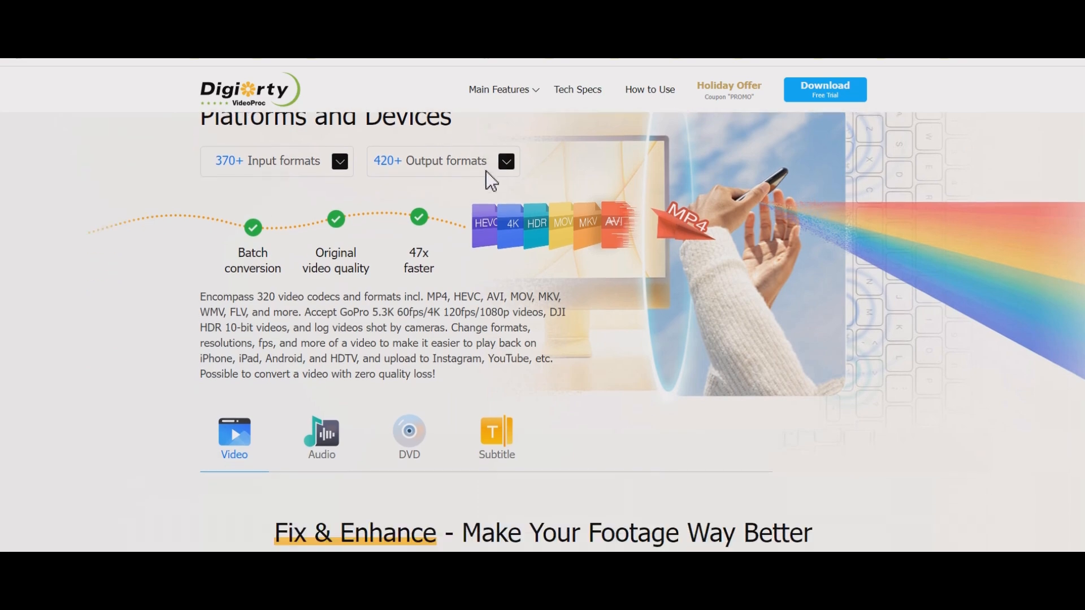
{"action": "scroll", "scroll_direction": "down", "scroll_amount": 3}
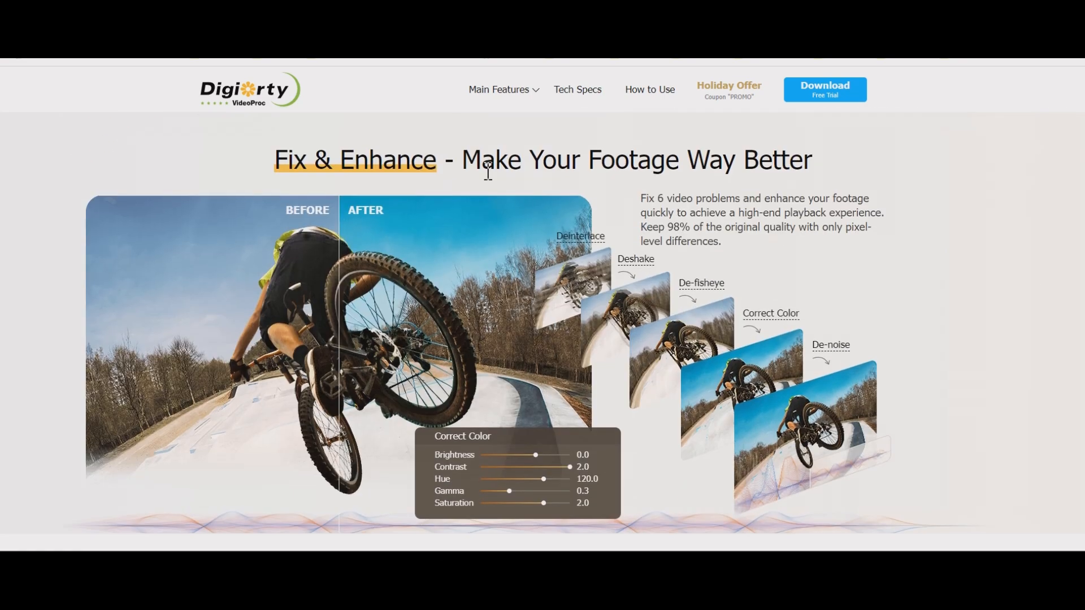
{"action": "scroll", "scroll_direction": "down", "scroll_amount": 3}
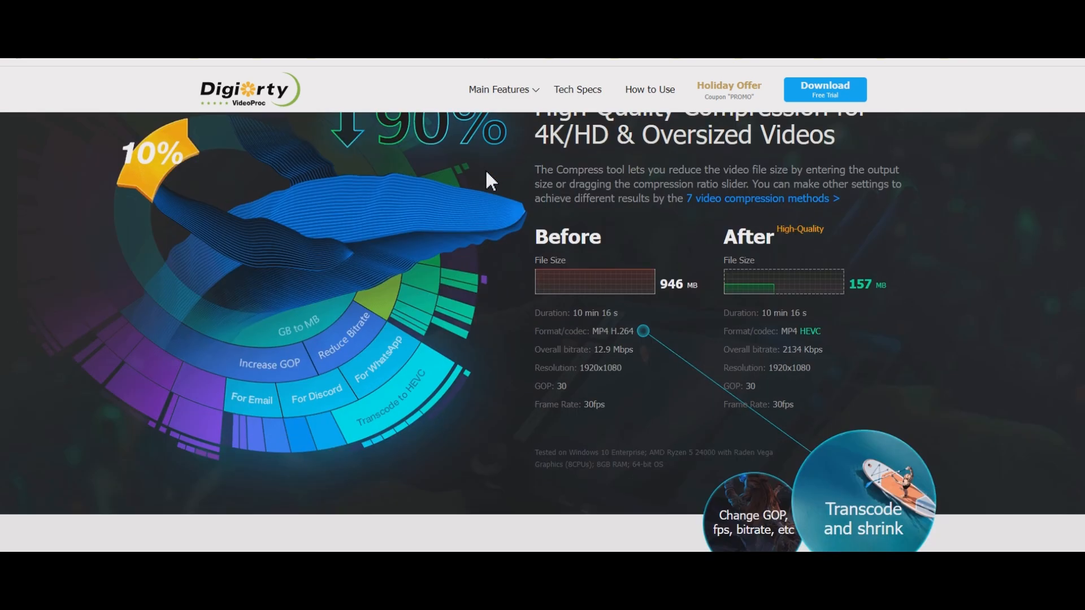
{"action": "scroll", "scroll_direction": "down", "scroll_amount": 3}
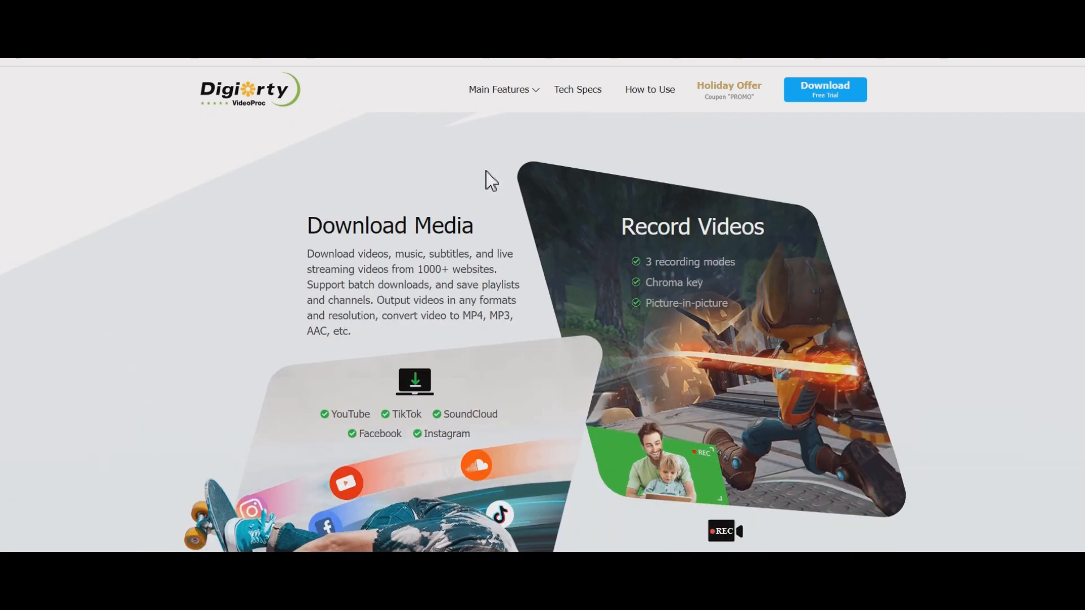
{"action": "scroll", "scroll_direction": "down", "scroll_amount": 3}
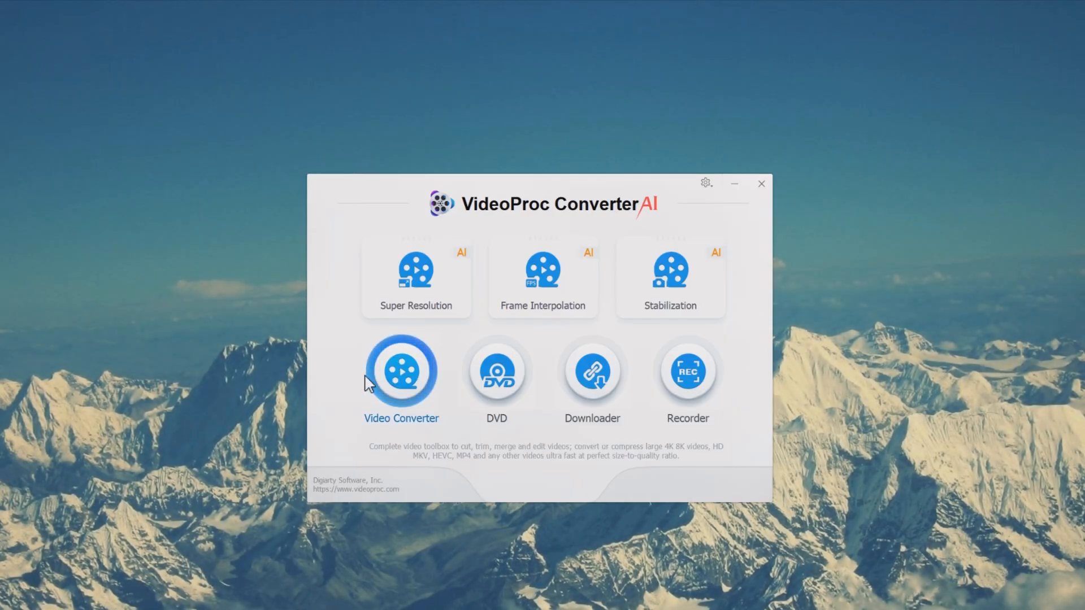
{"action": "left_click", "coordinate": [401, 374]}
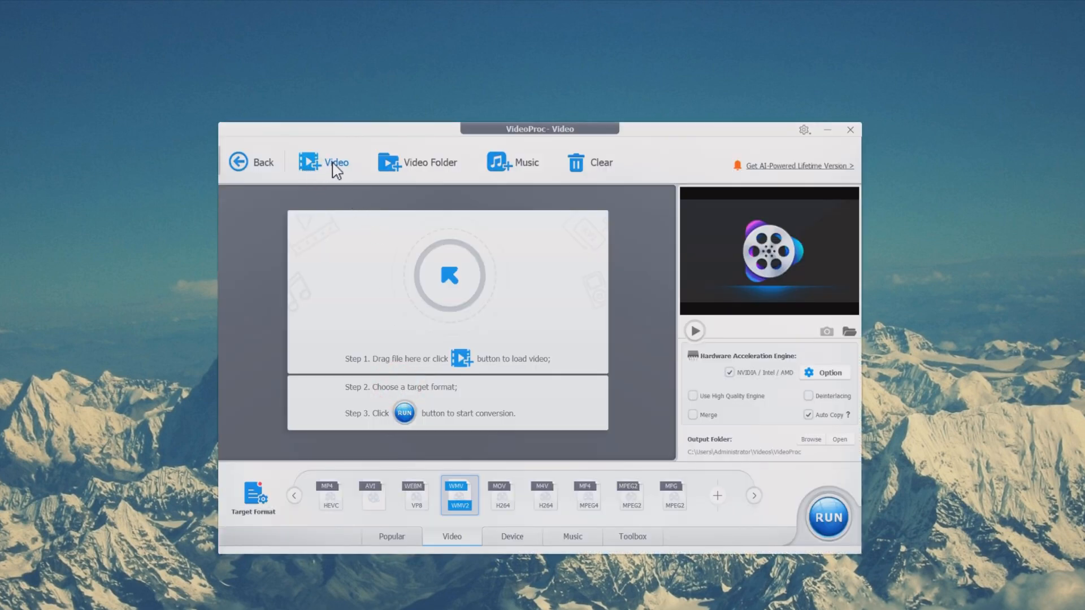
Step: Add Free Footage - 33871.mpg, Golf - 18528.mpg and pexels-allan-mas-5362065.mpg to the conversion list
{"action": "left_click", "coordinate": [335, 162]}
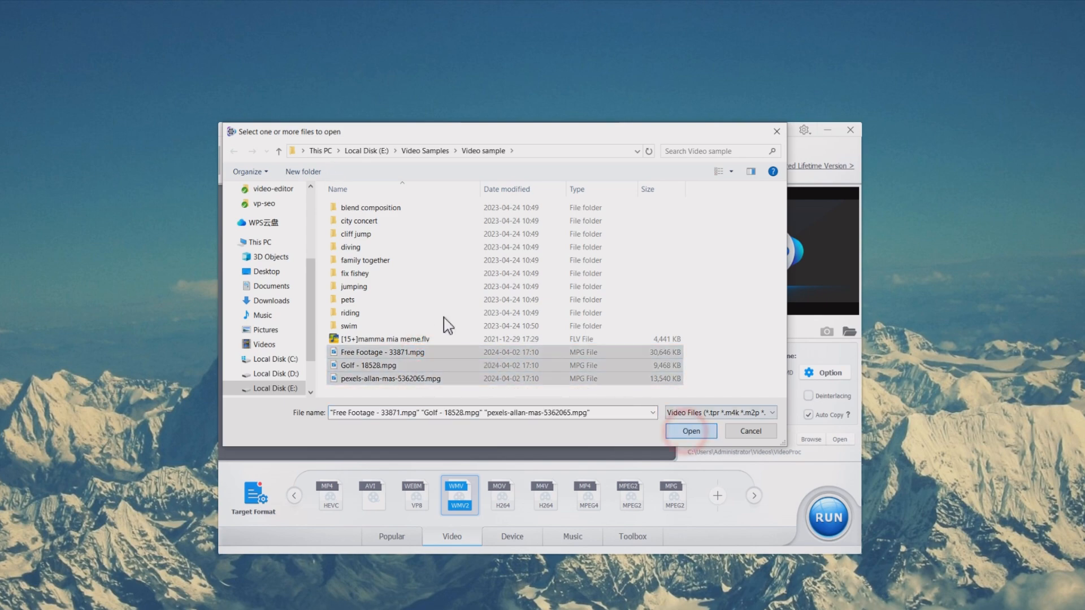
{"action": "left_click", "coordinate": [690, 430]}
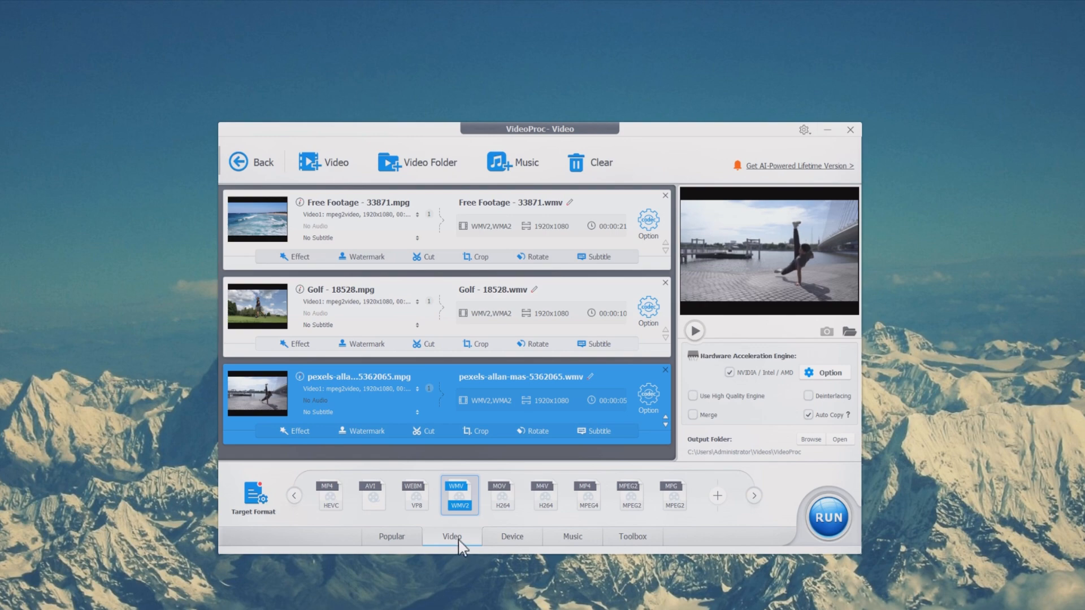
{"action": "mouse_move", "coordinate": [336, 515]}
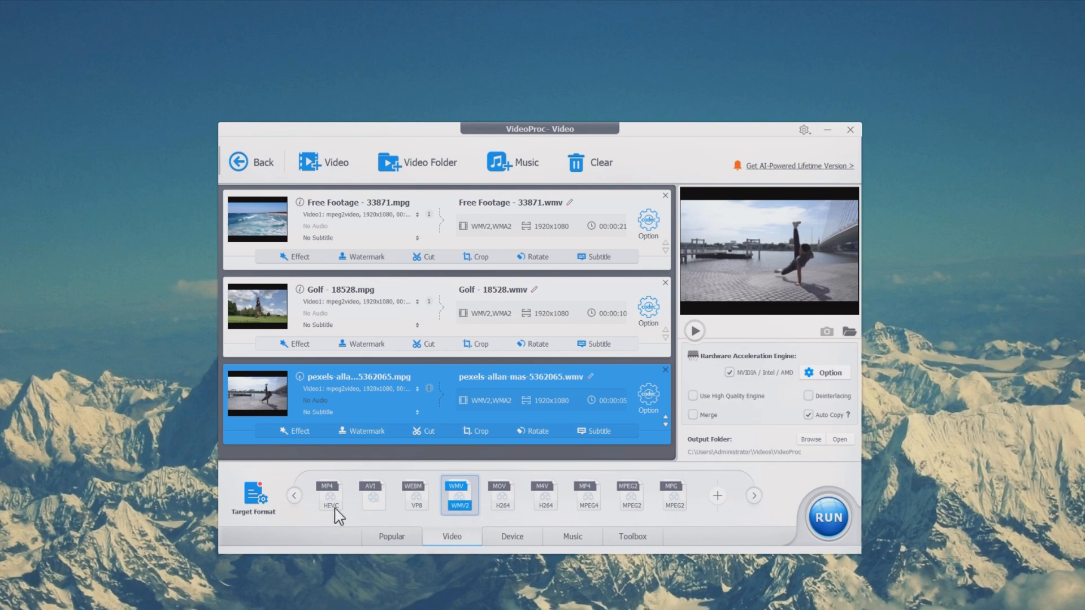
Step: Choose the MP4 HEVC video preset as the target format for all three clips
{"action": "left_click", "coordinate": [331, 495]}
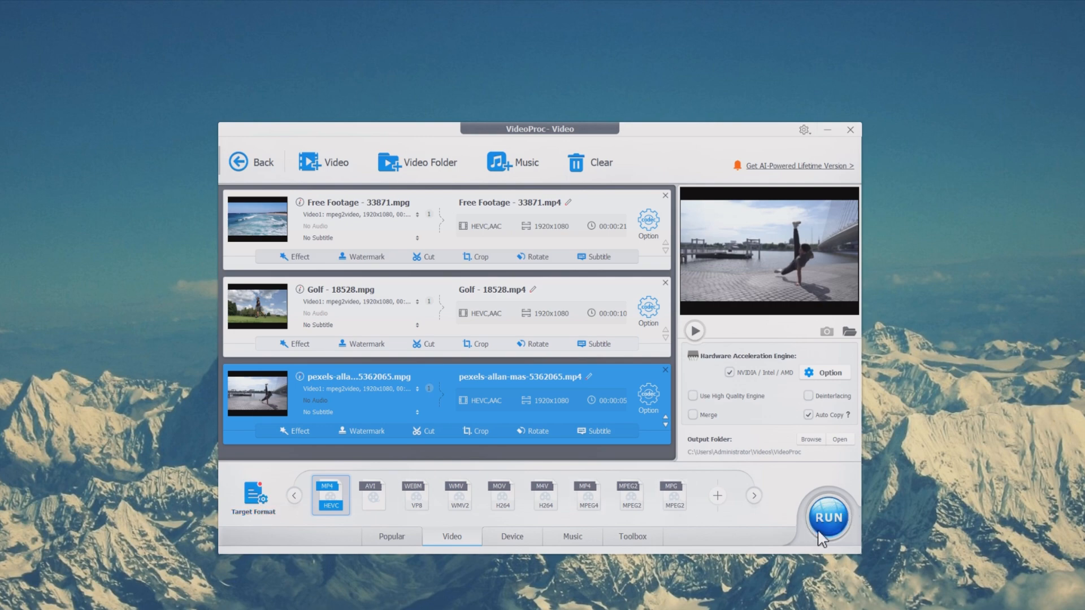
Step: Run the conversion of the three clips to MP4
{"action": "left_click", "coordinate": [827, 515]}
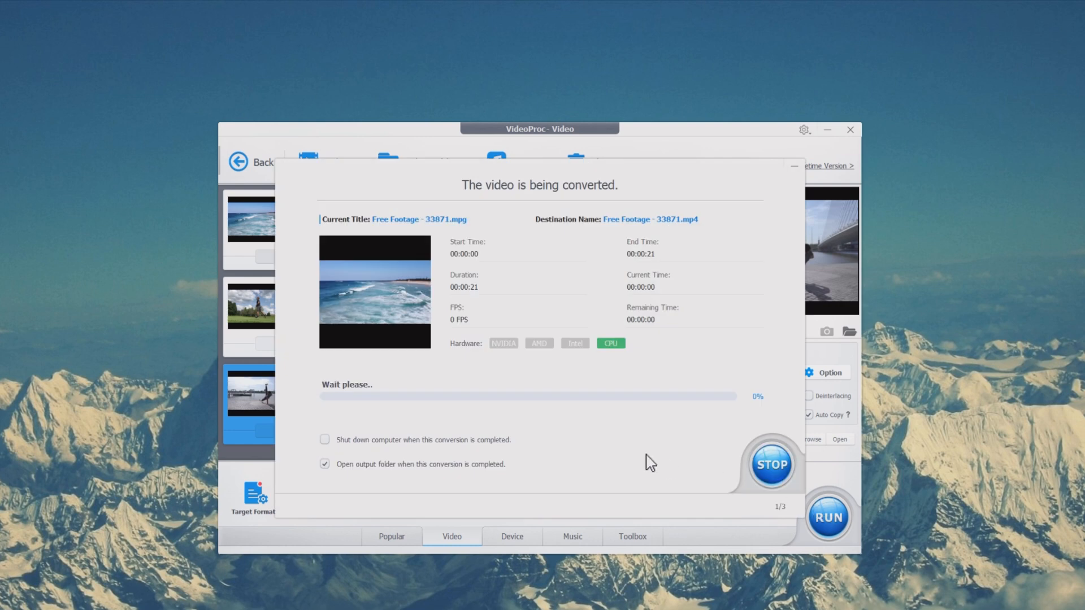
{"action": "mouse_move", "coordinate": [615, 429]}
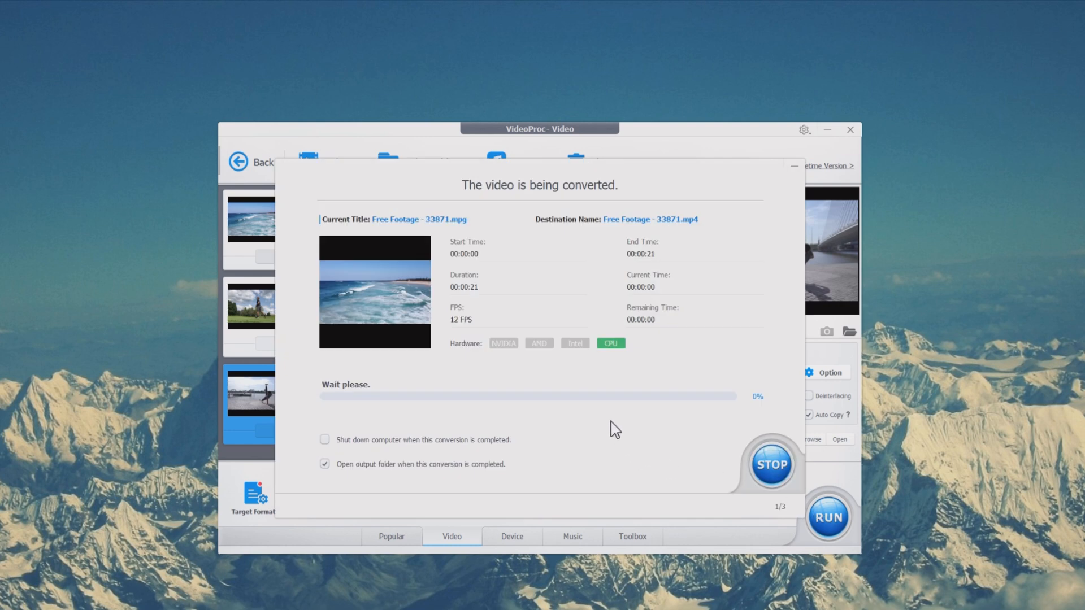
{"action": "mouse_move", "coordinate": [608, 332]}
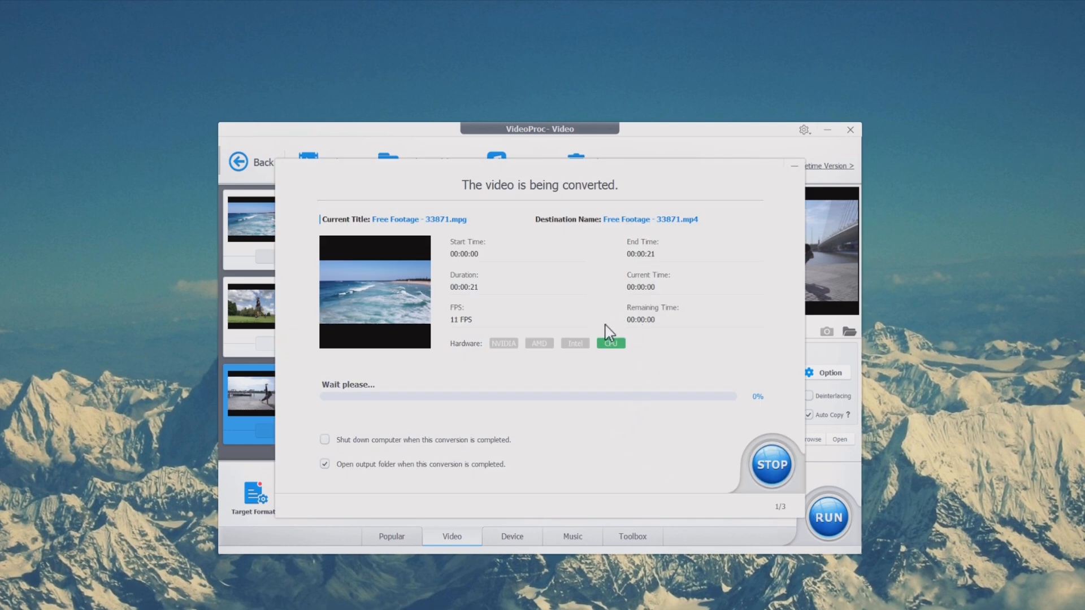